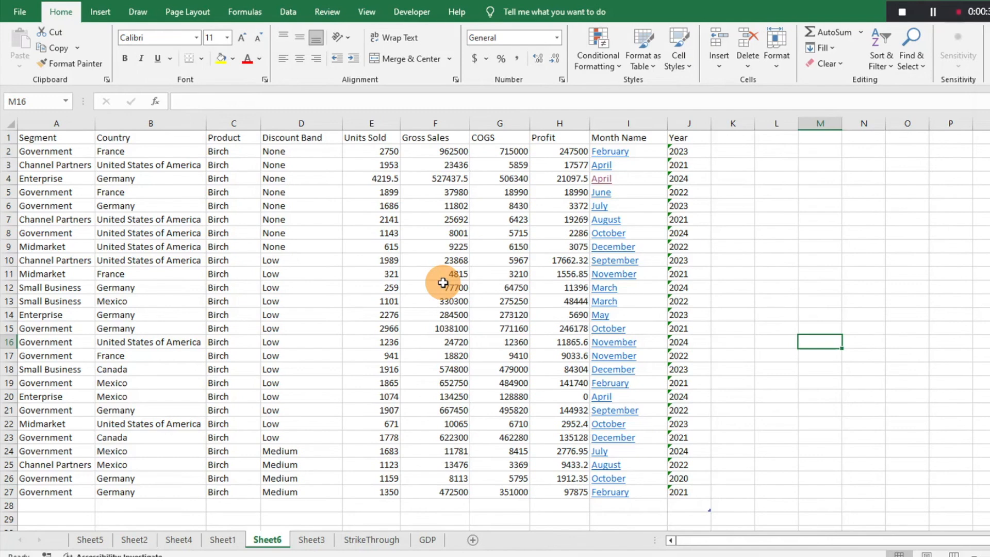
{"action": "mouse_move", "coordinate": [710, 212]}
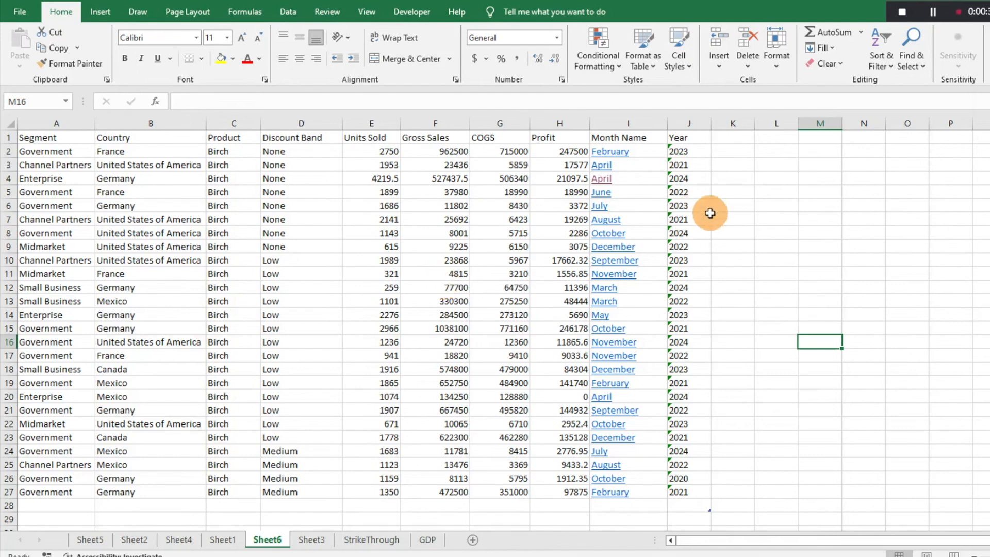
{"action": "mouse_move", "coordinate": [625, 440]}
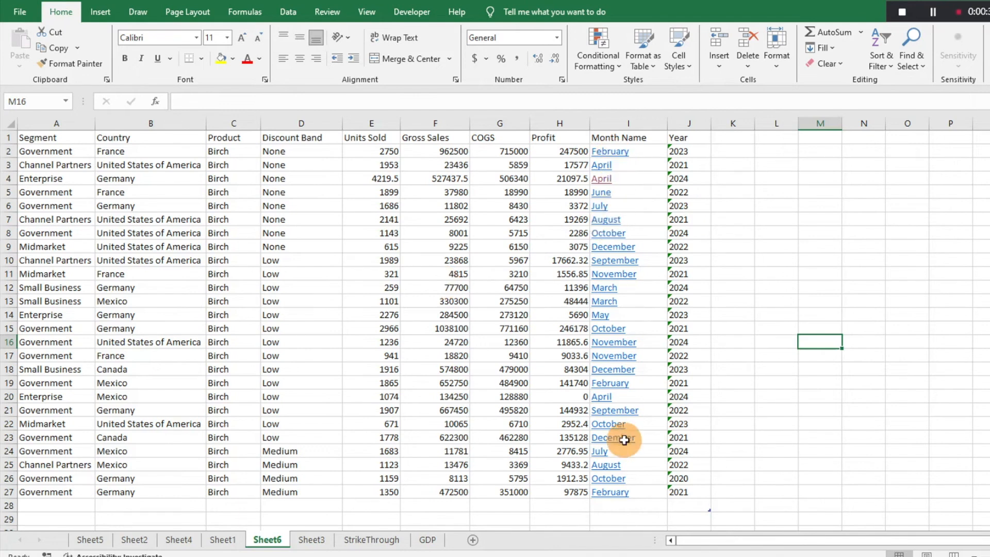
{"action": "mouse_move", "coordinate": [604, 253]}
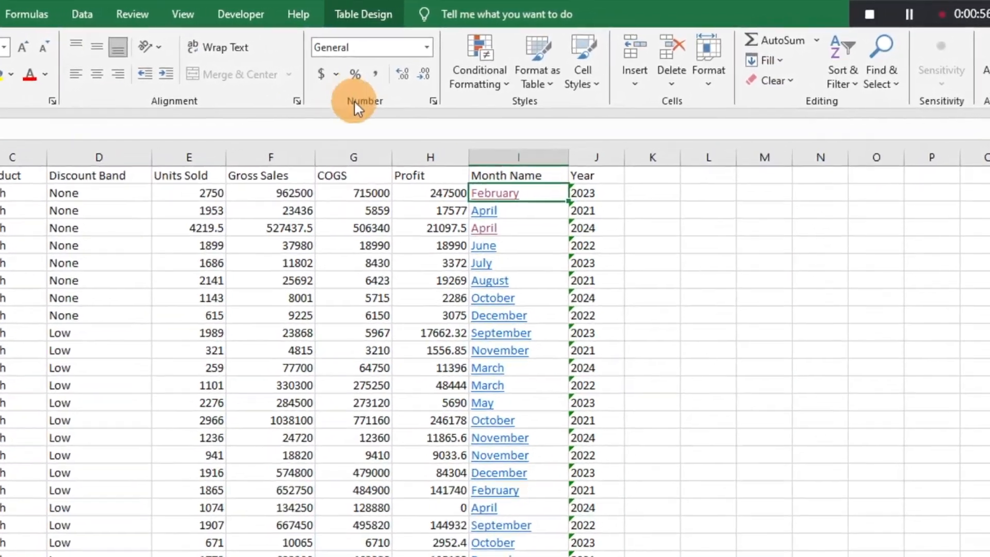
- Remove the hyperlink from February in I2 via Home > Clear > Remove Hyperlinks
{"action": "left_click", "coordinate": [772, 80]}
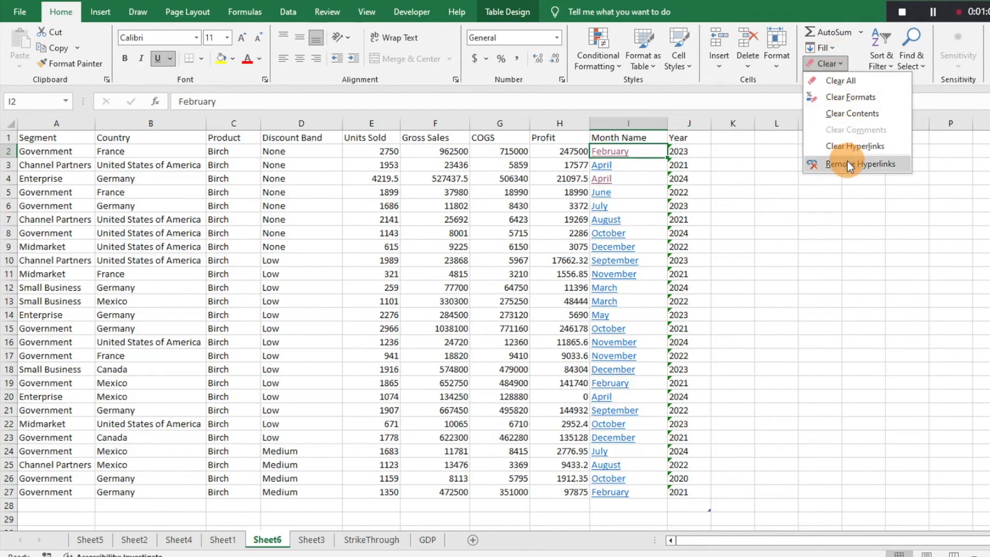
{"action": "left_click", "coordinate": [857, 164]}
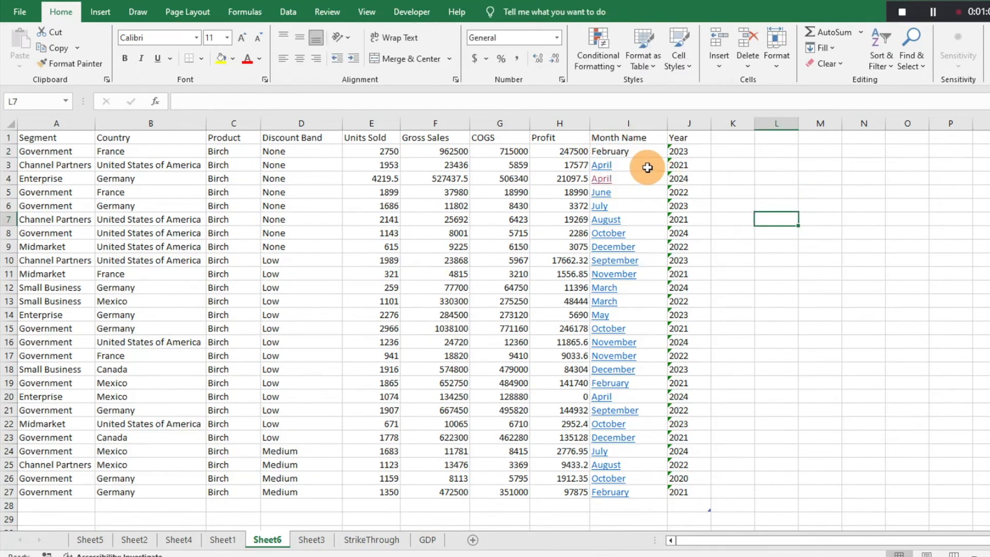
- Select April in I3 and remove its hyperlink with Alt+H, E, R
{"action": "left_click", "coordinate": [601, 165]}
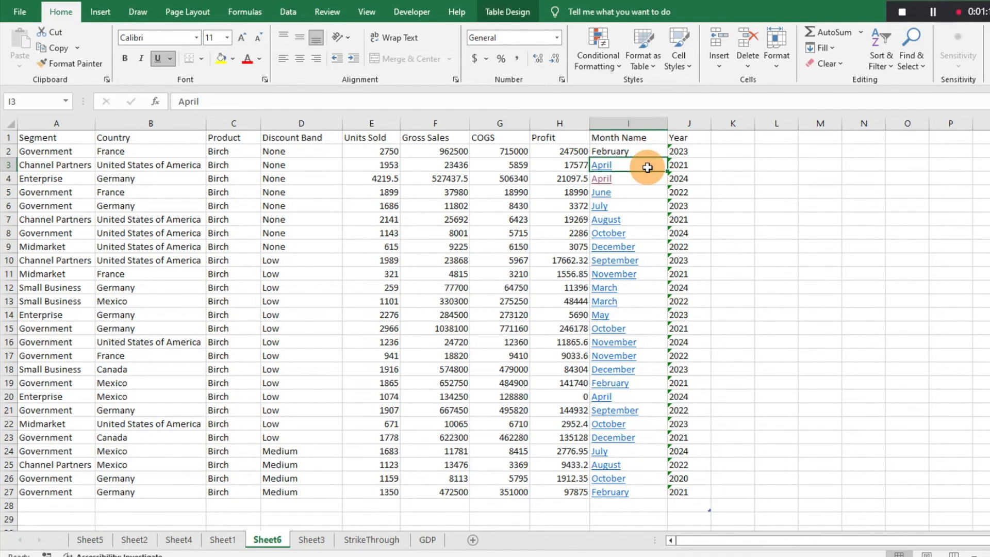
{"action": "key", "text": "alt"}
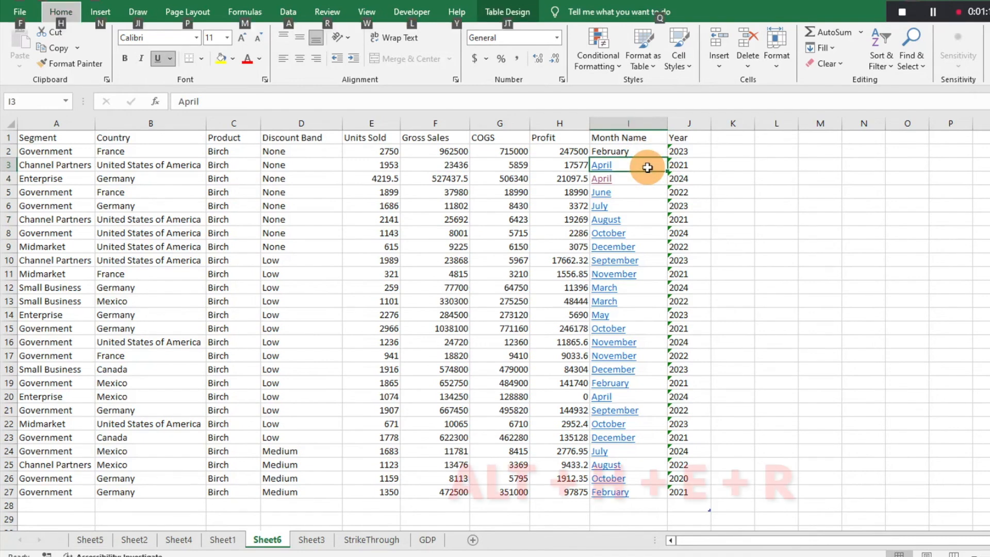
{"action": "key", "text": "alt"}
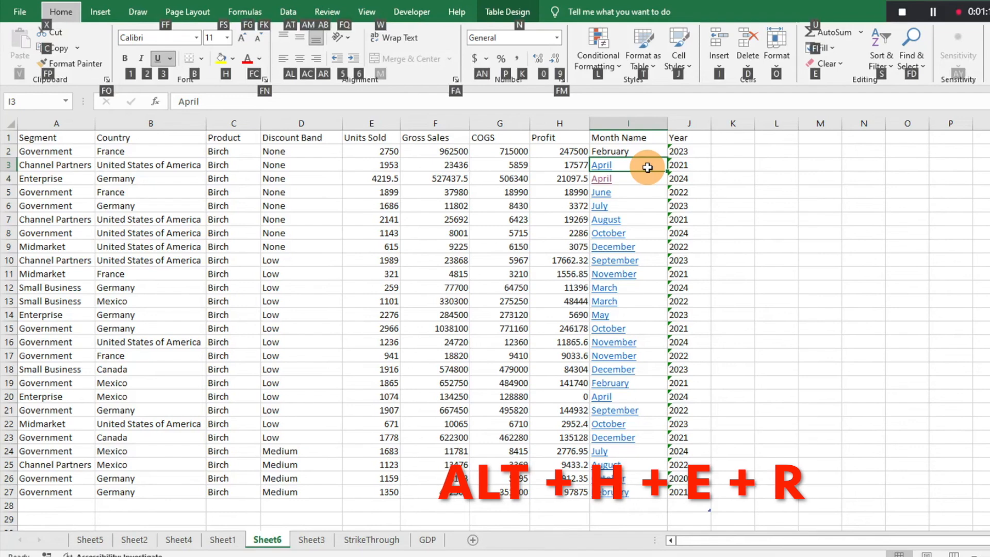
{"action": "left_click", "coordinate": [826, 63]}
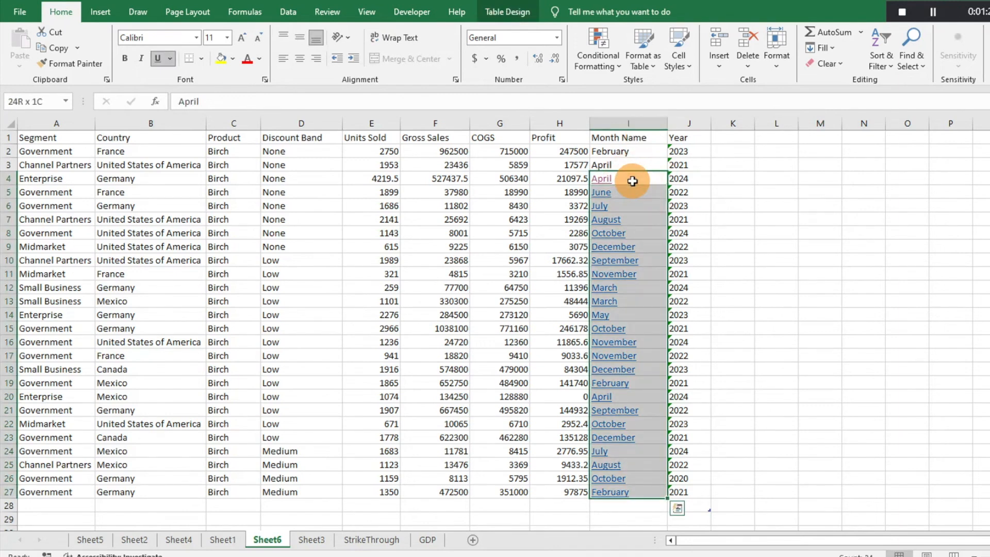
- Remove the hyperlinks from Month Name cells I4:I27 with Alt+H, E, R
{"action": "key", "text": "alt"}
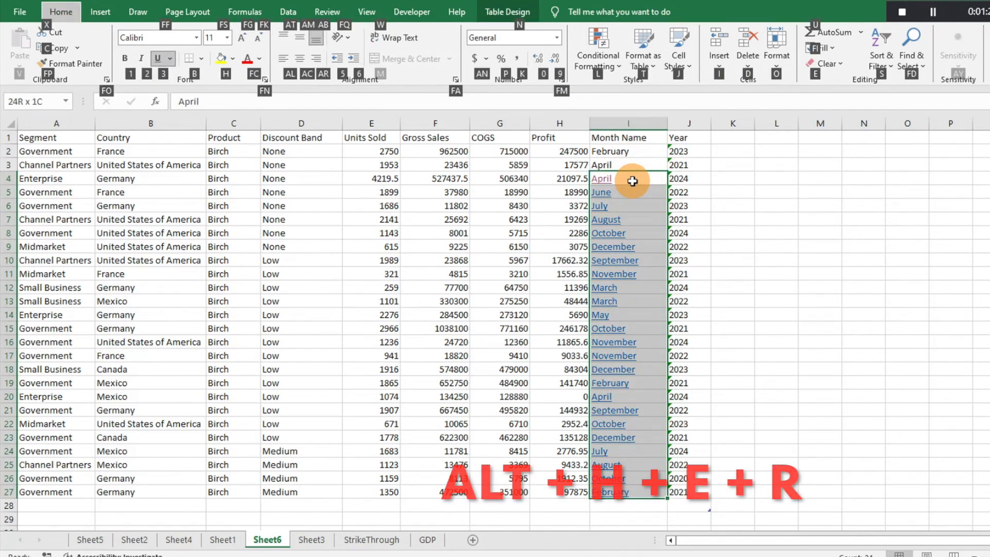
{"action": "left_click", "coordinate": [824, 63]}
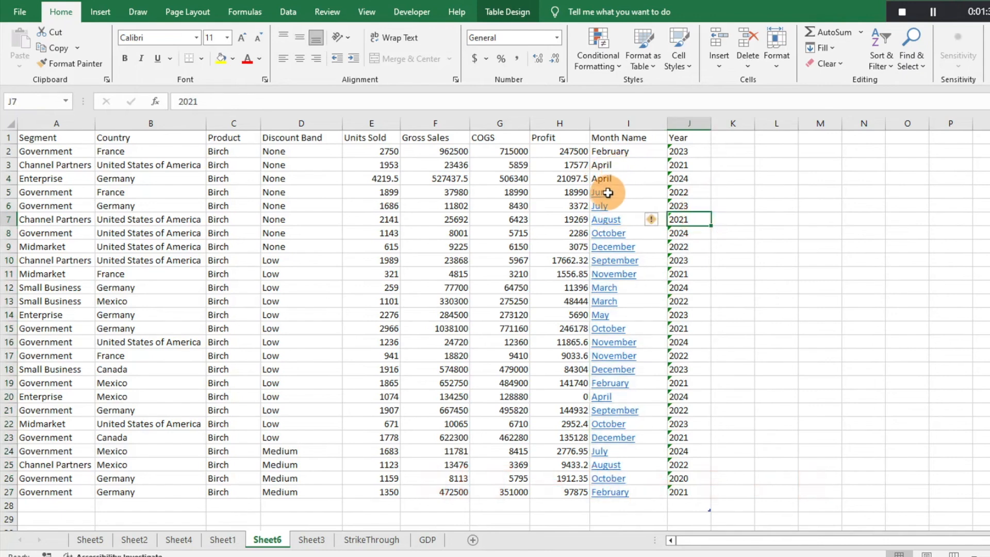
- Copy plain April formatting from I4 onto I5:I27 with Format Painter
{"action": "left_click", "coordinate": [628, 192]}
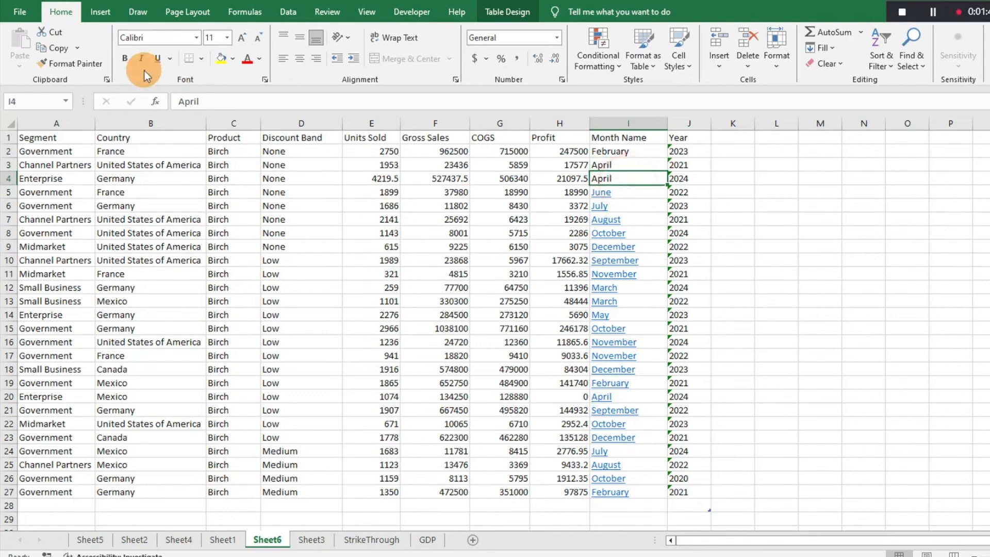
{"action": "left_click", "coordinate": [69, 63]}
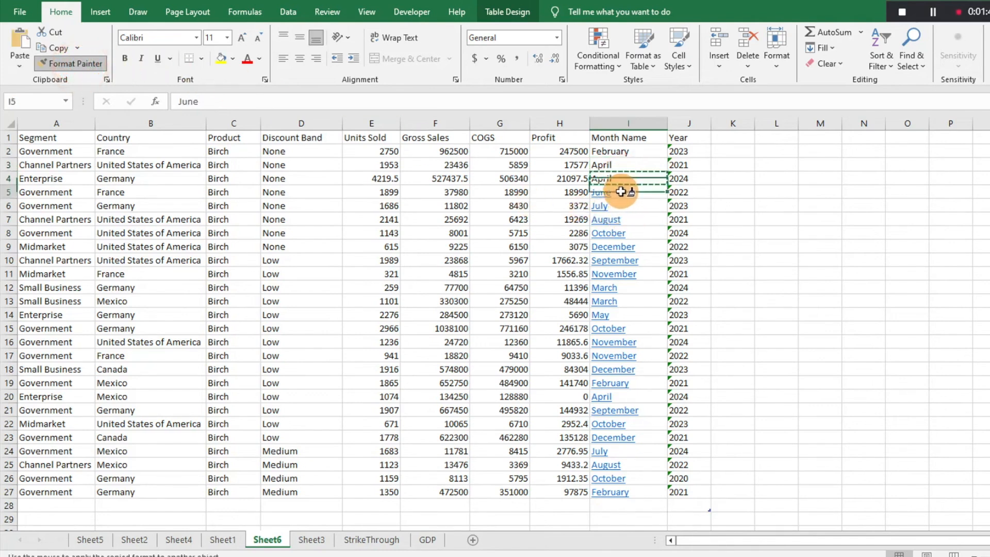
{"action": "left_click_drag", "start_coordinate": [622, 192], "coordinate": [622, 492]}
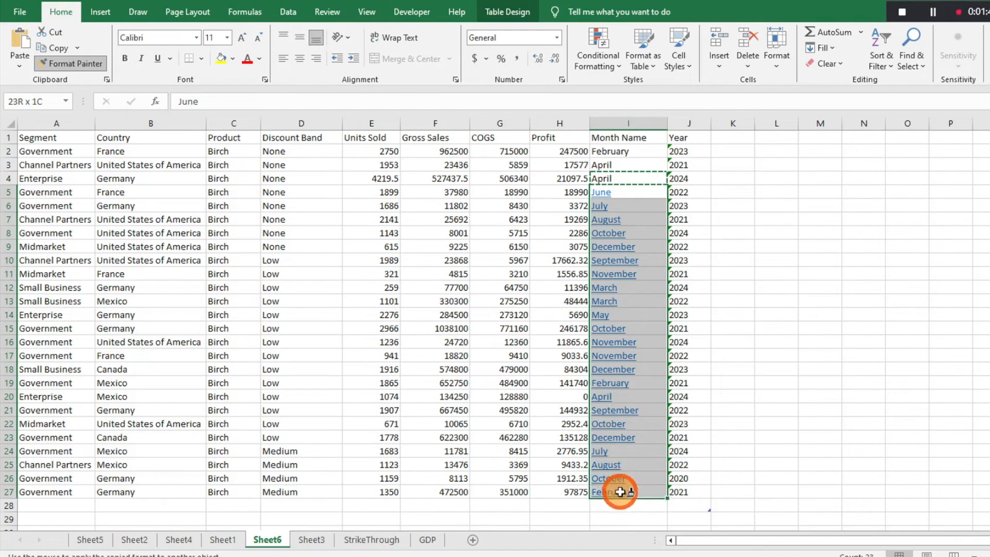